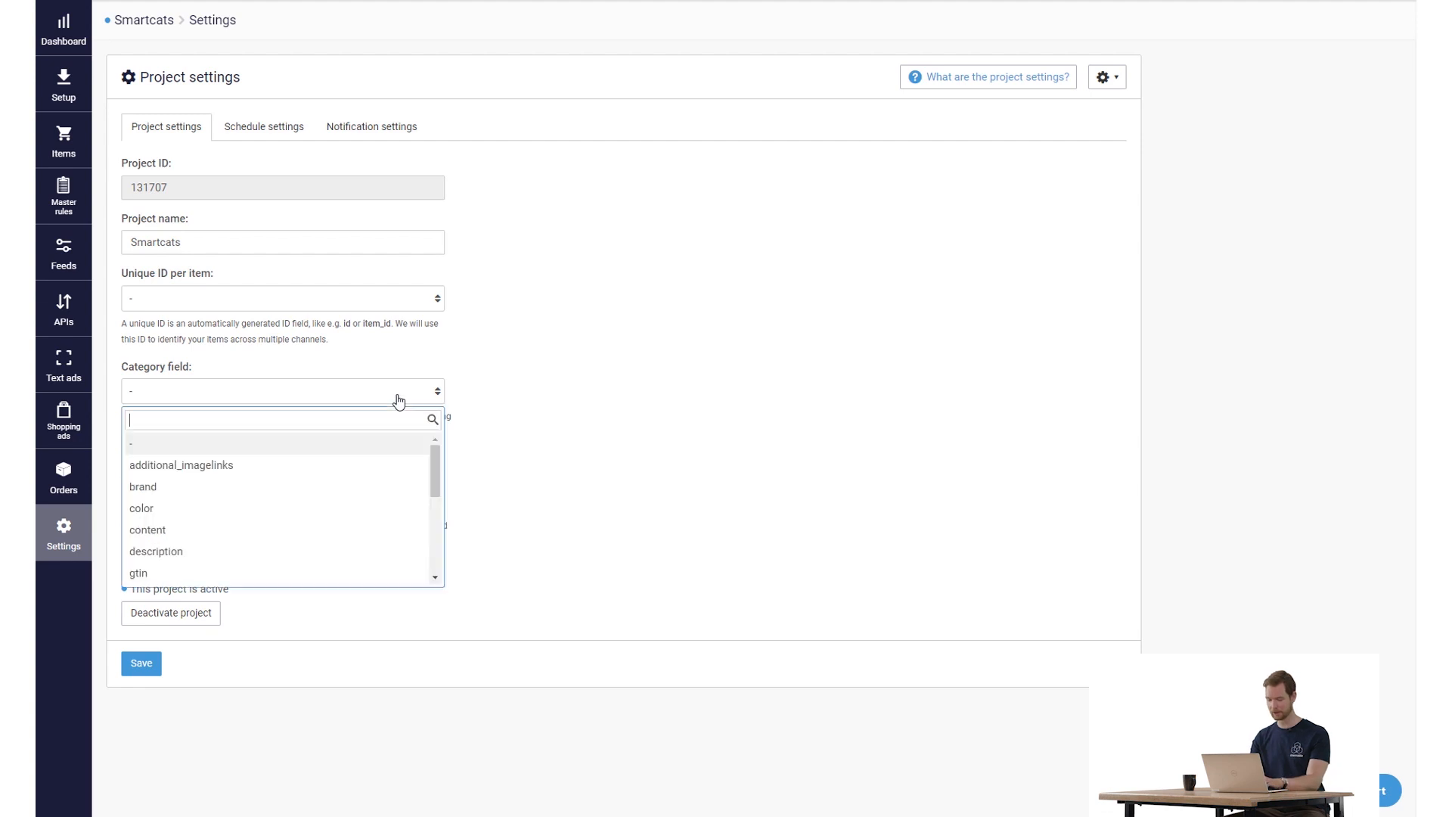
Step: Search 'pro' and set product_category as the project's category field
type("pro")
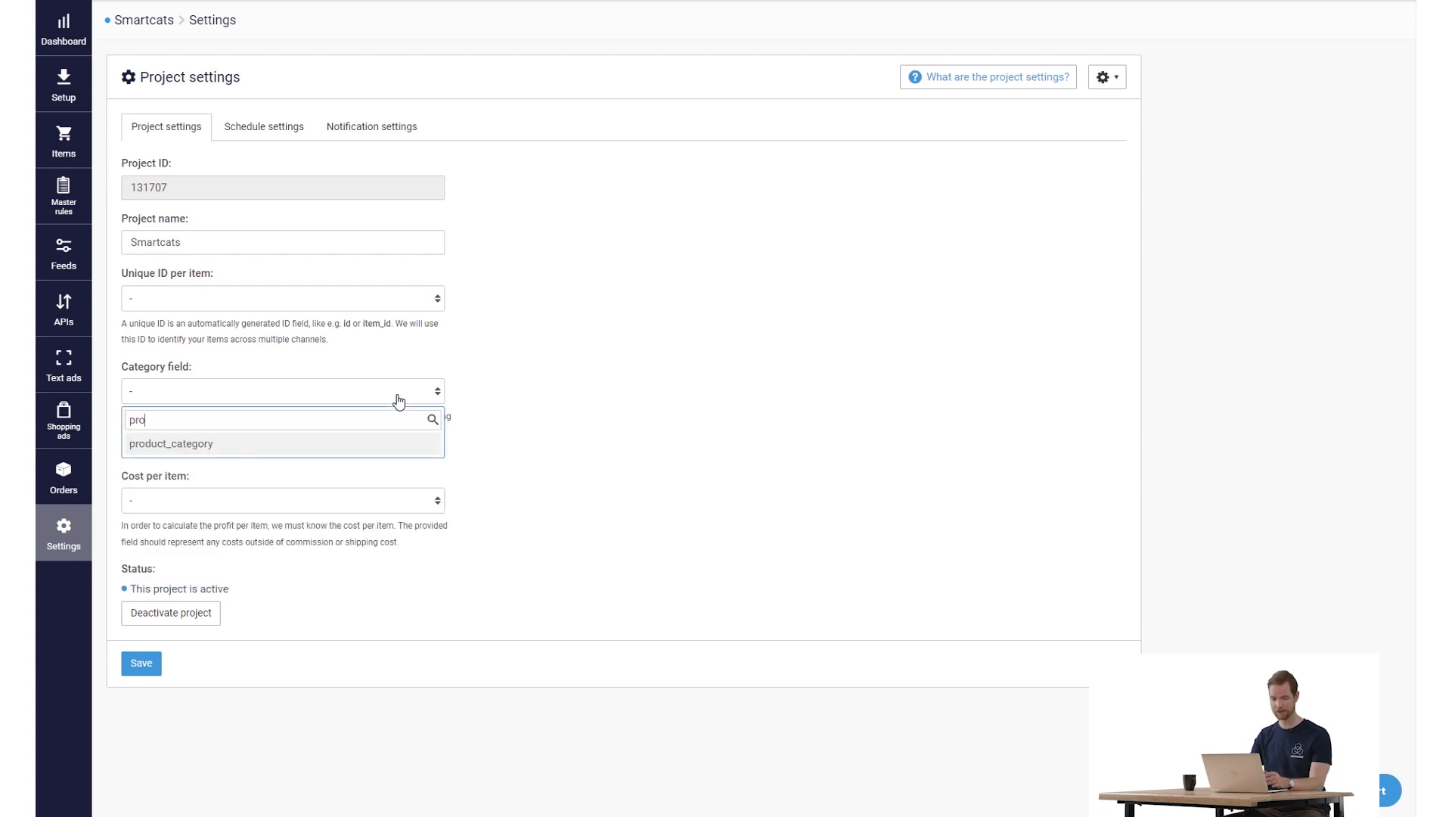
left_click(171, 444)
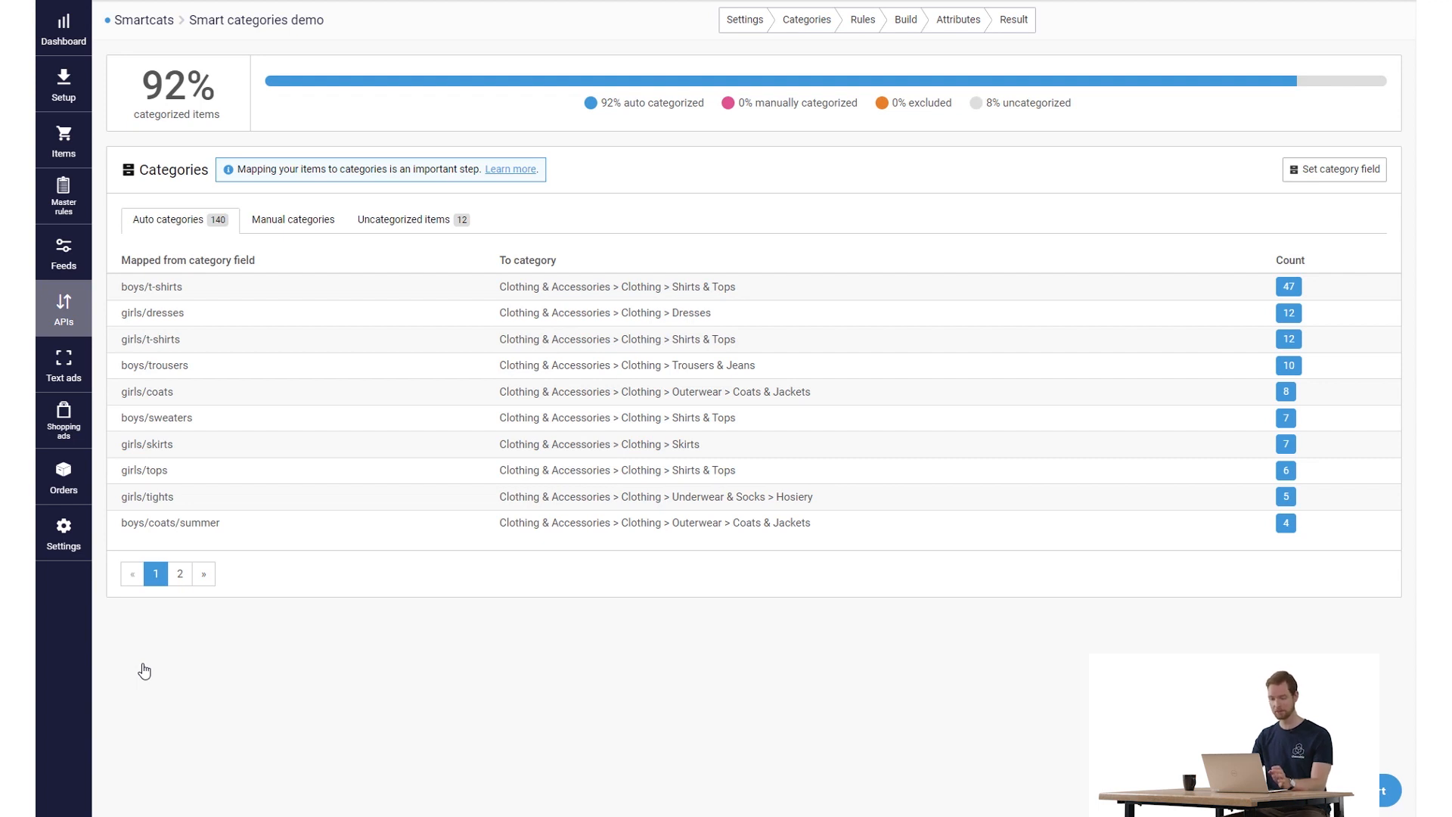
Step: List the 12 uncategorized items on the Uncategorized items tab
left_click(404, 219)
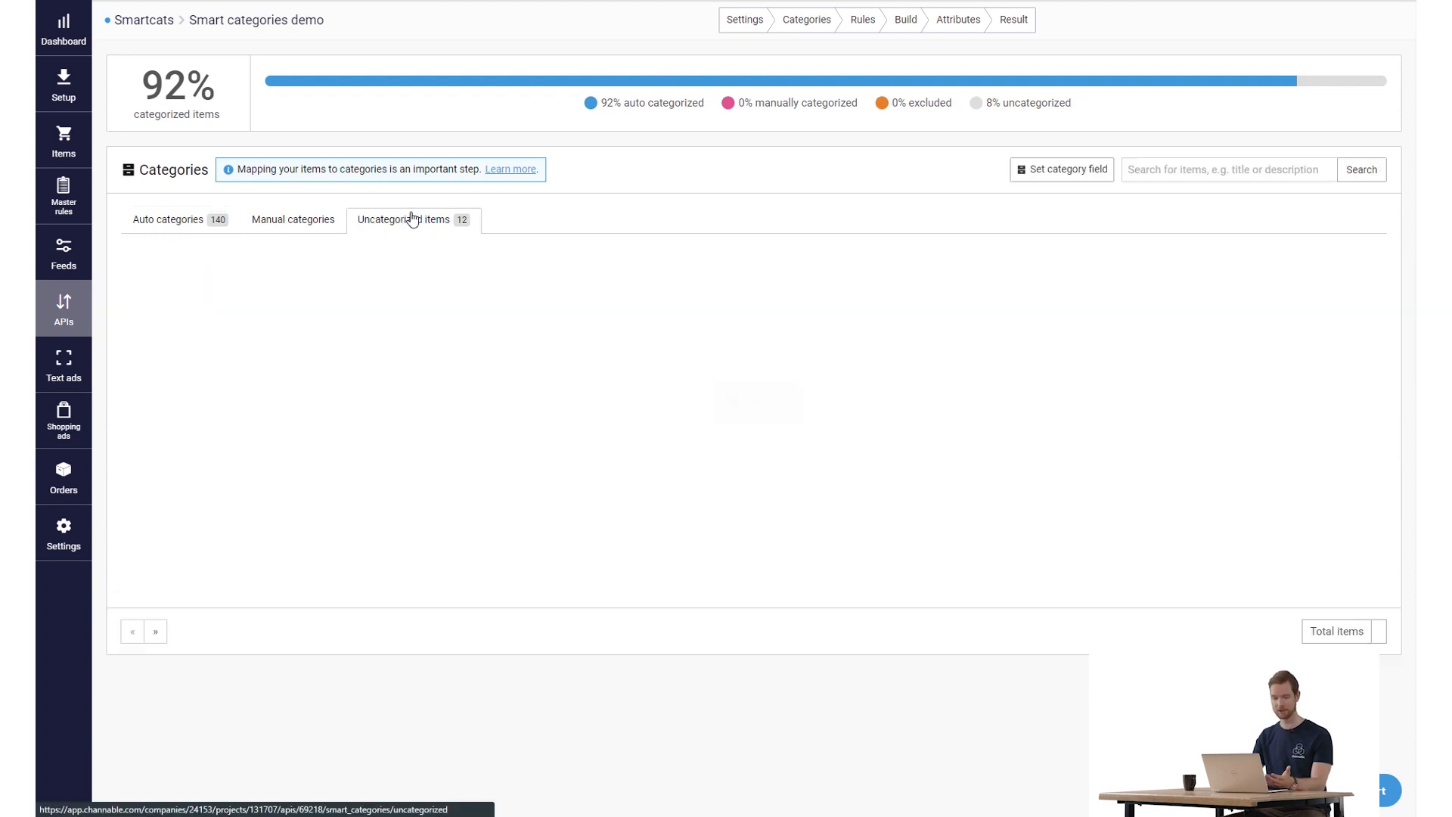
left_click(406, 219)
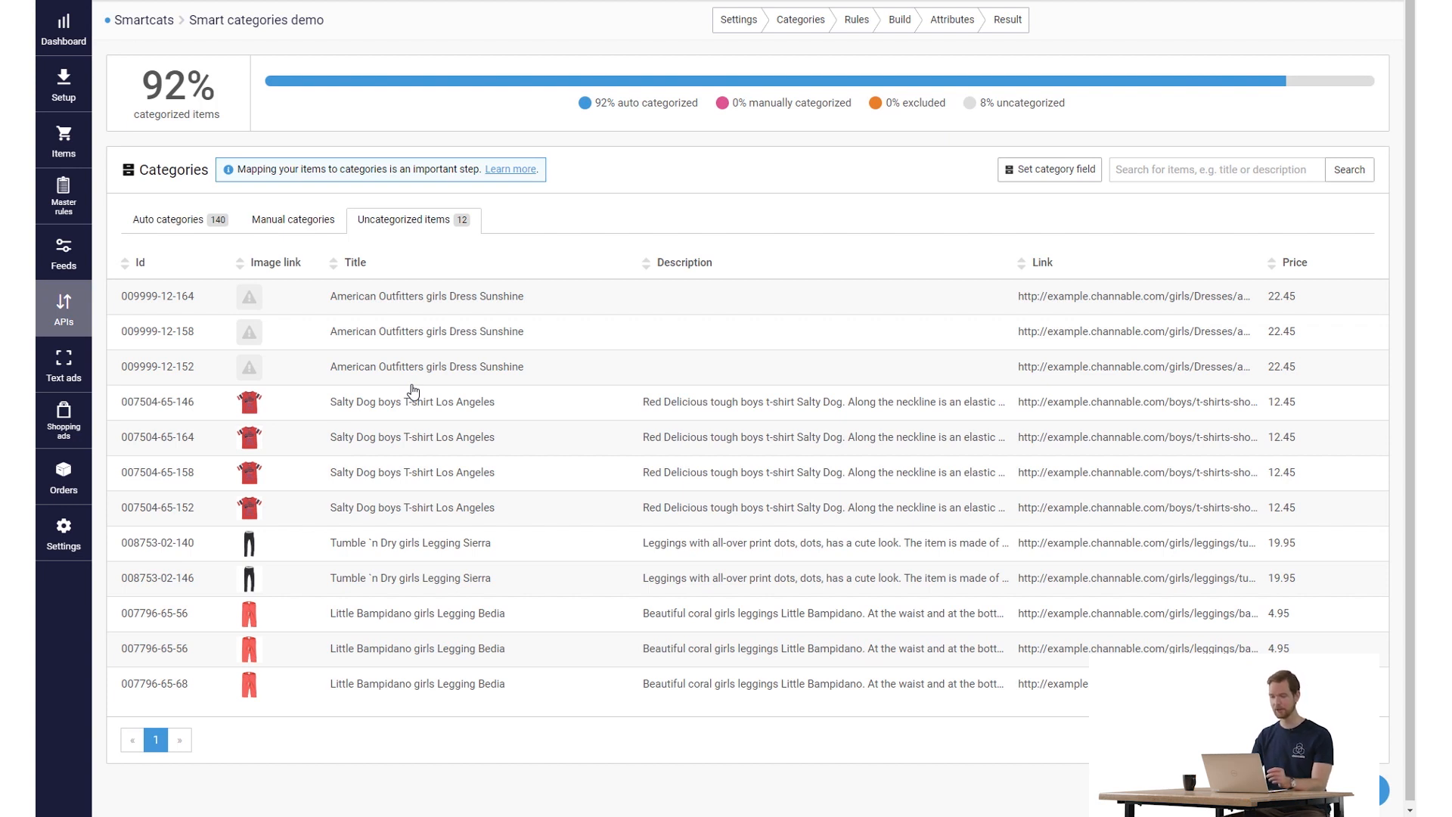
mouse_move(748, 16)
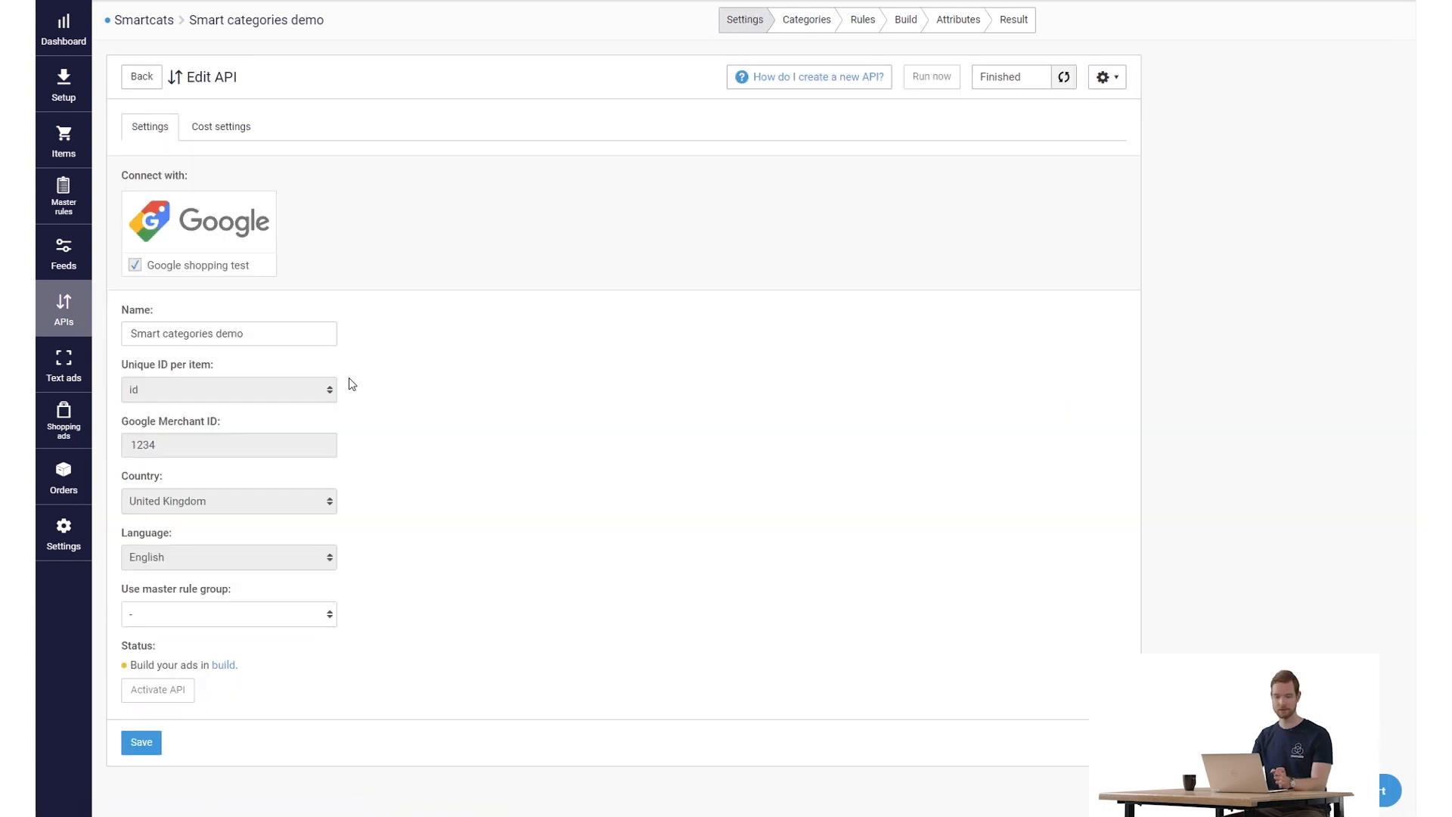
mouse_move(296, 602)
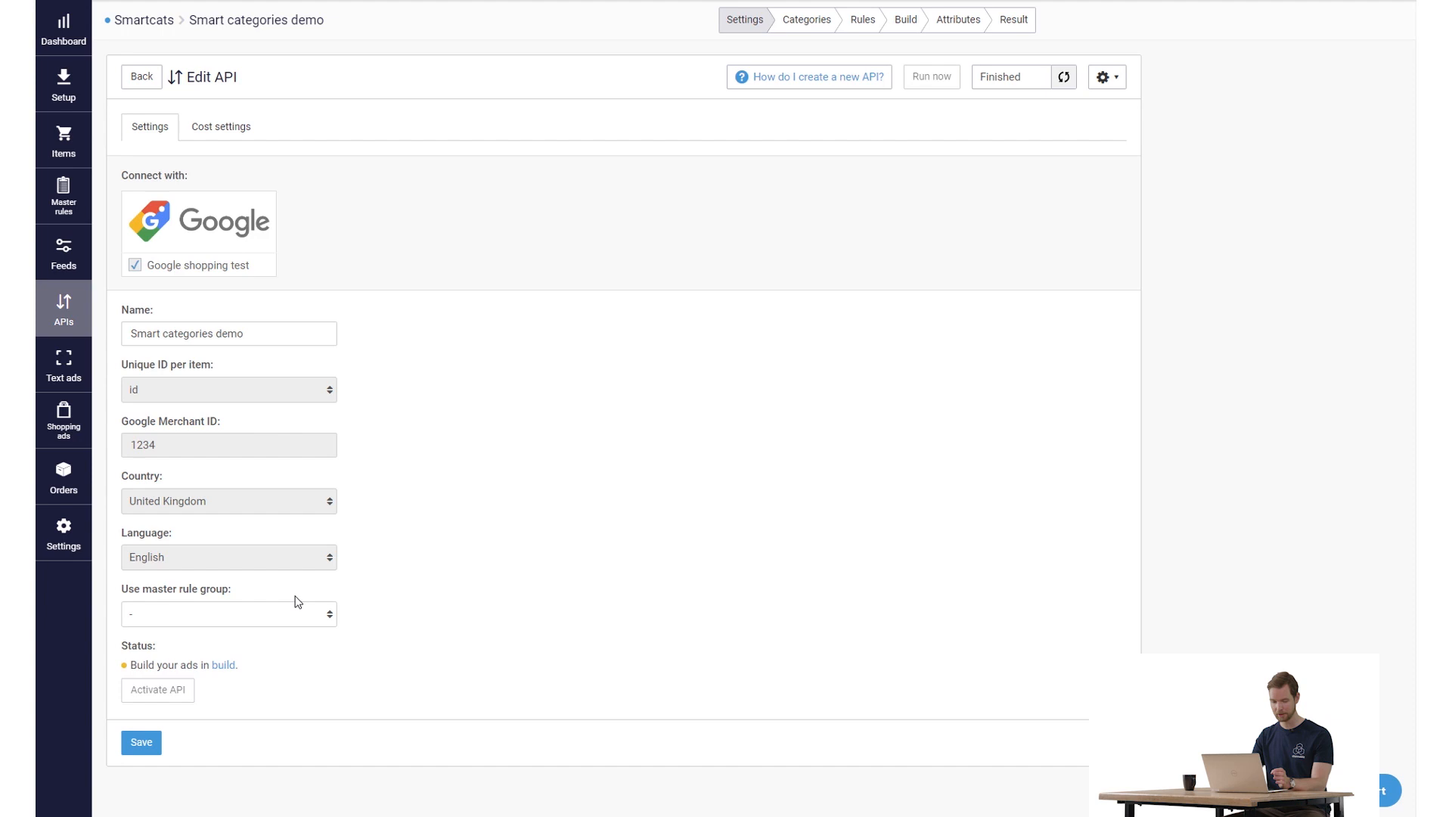
Step: Choose Autocats improve as the API's master rule group
left_click(227, 614)
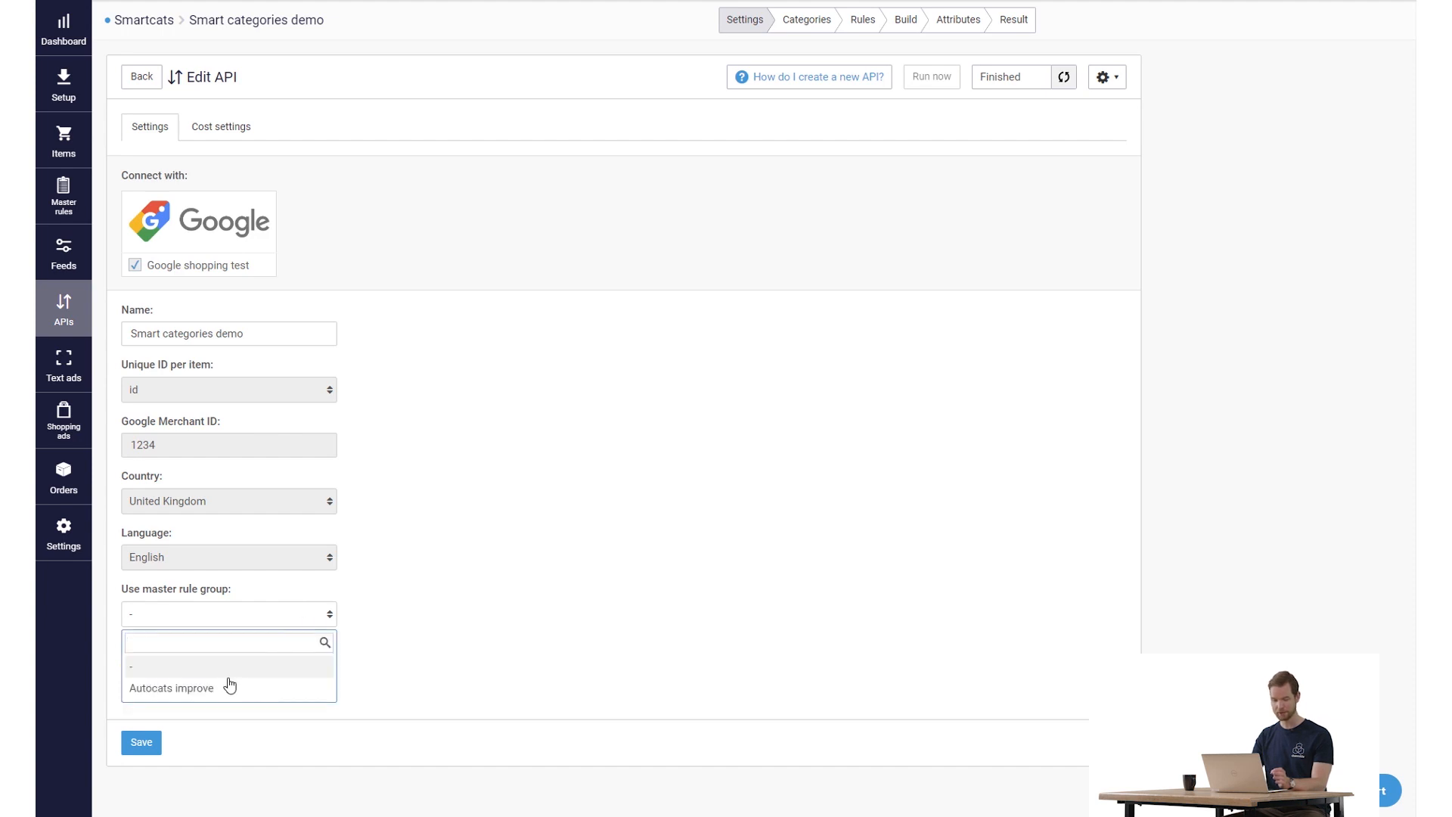
left_click(170, 688)
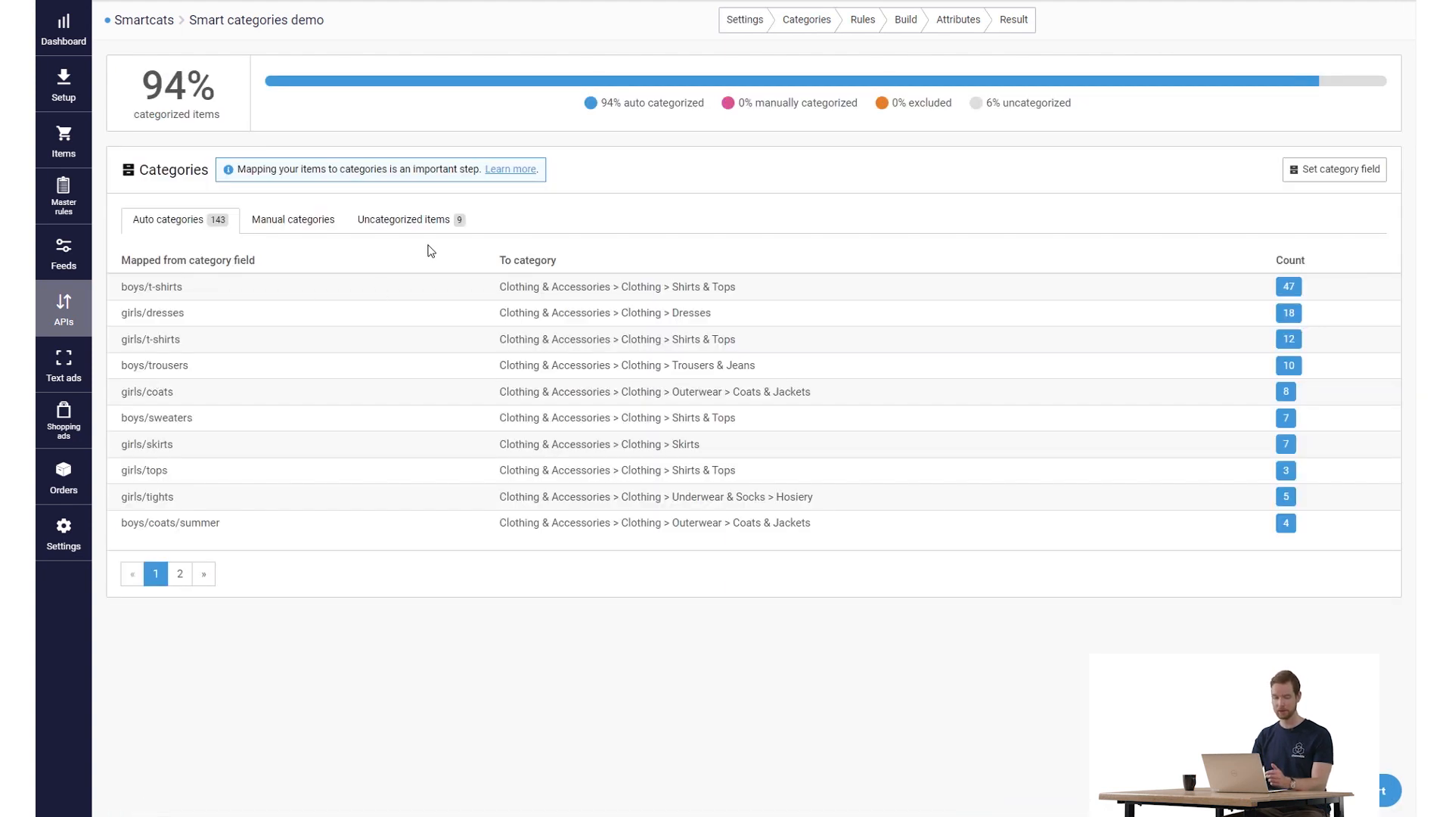
mouse_move(222, 222)
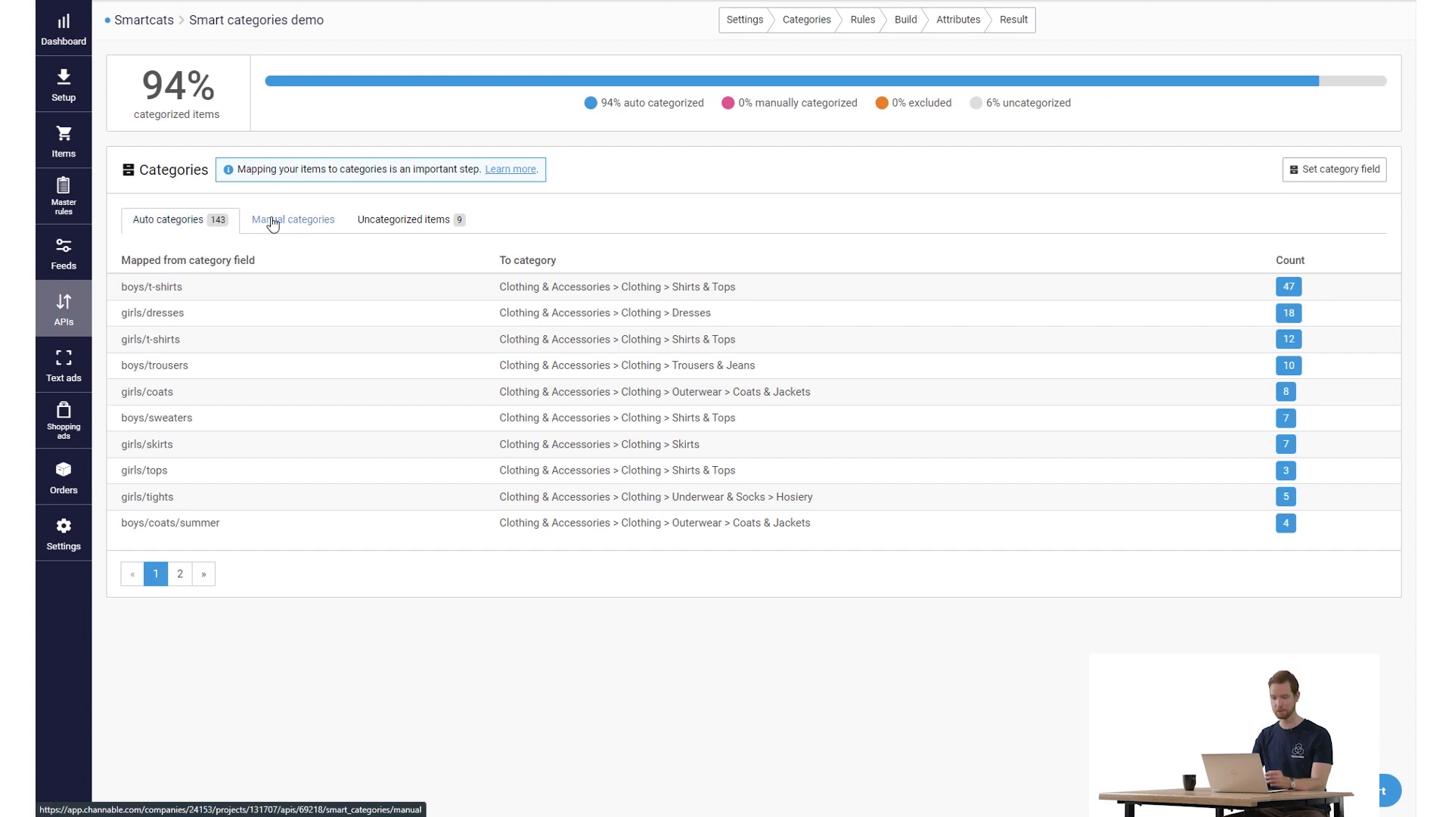
mouse_move(298, 224)
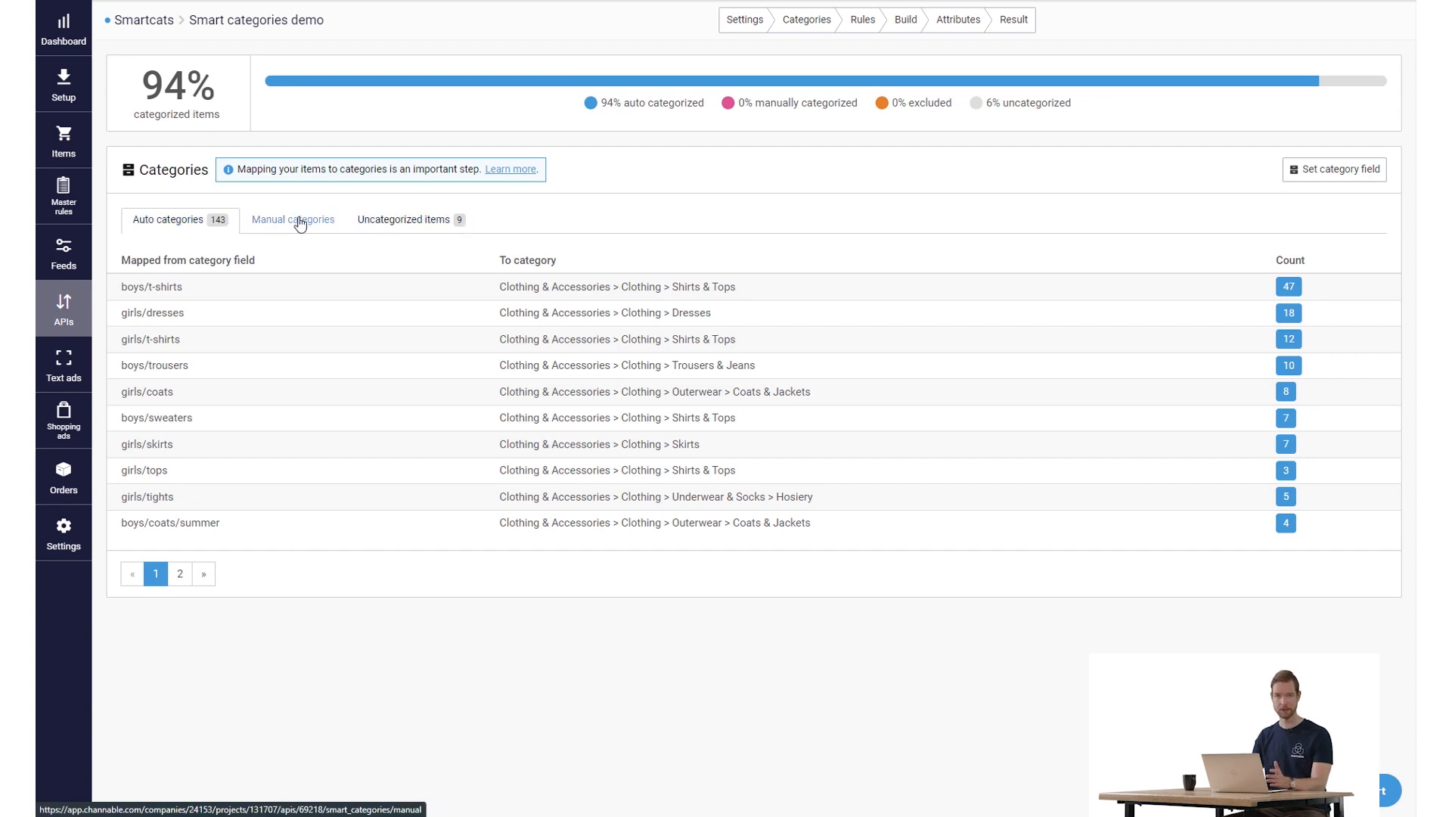
Step: View the empty Manual categories list and its extra actions menu
left_click(293, 220)
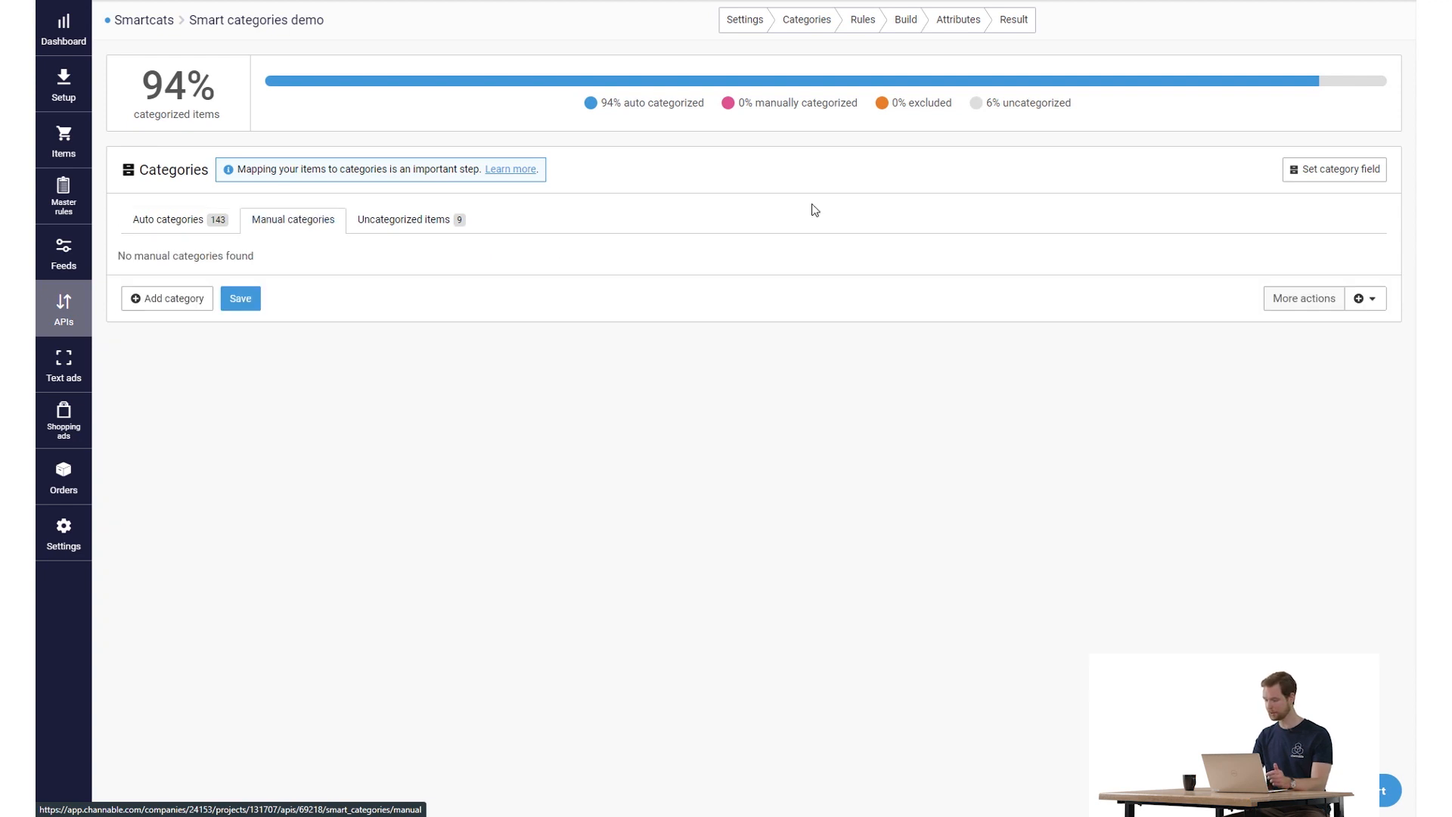
left_click(1366, 298)
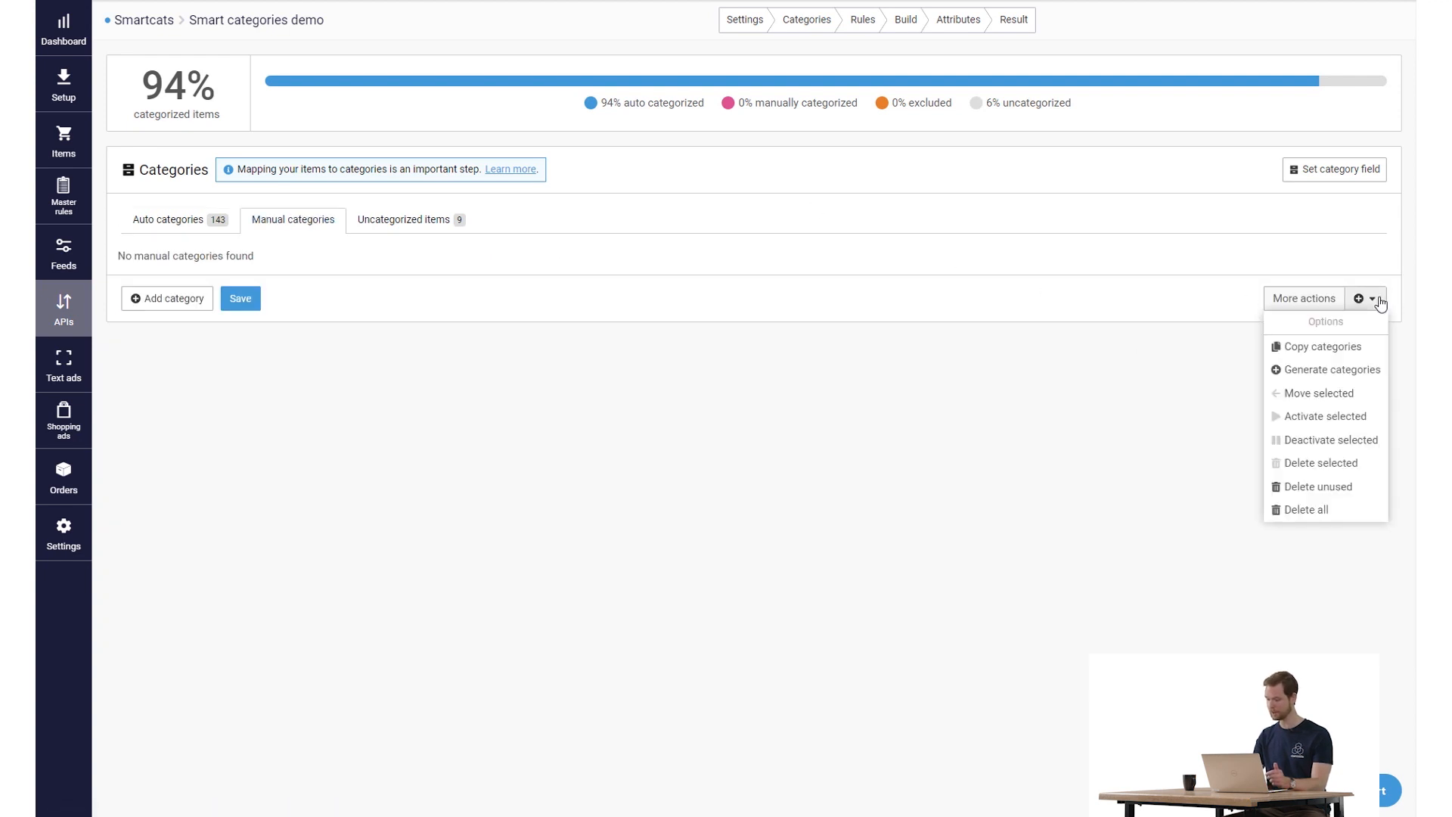
Step: Set title as the manual category field and save
left_click(1337, 169)
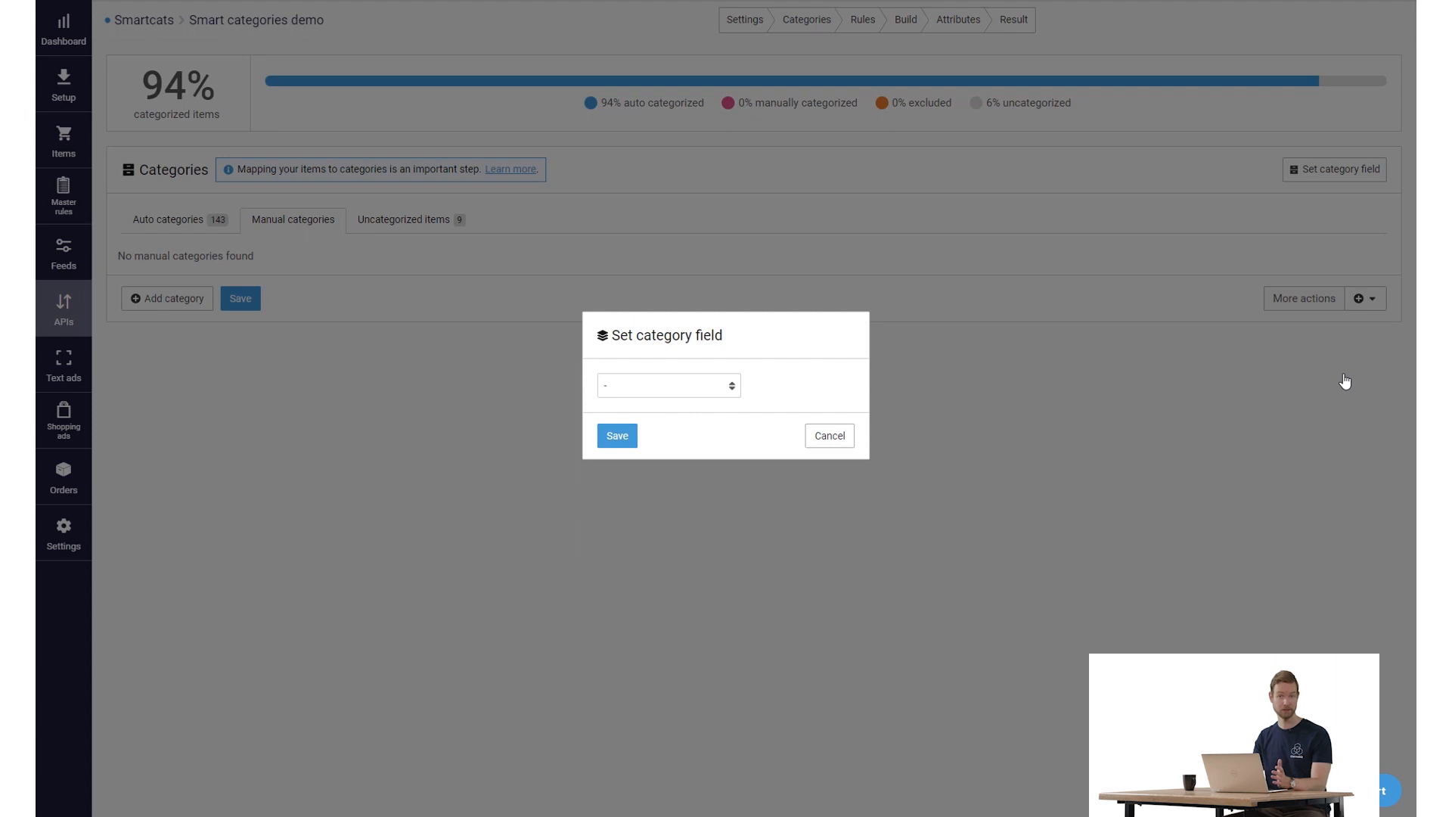
mouse_move(775, 380)
type("ti")
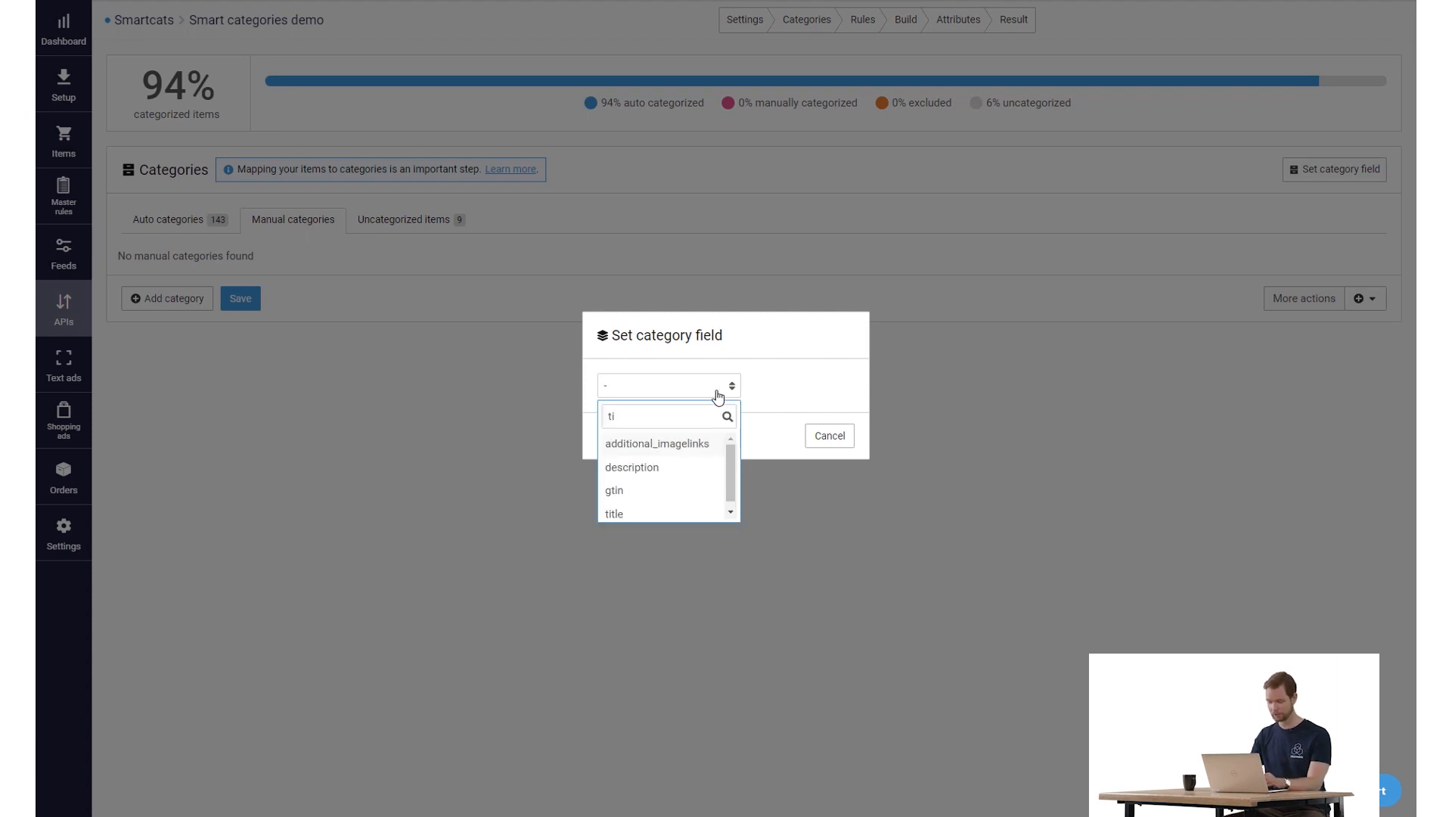
left_click(615, 513)
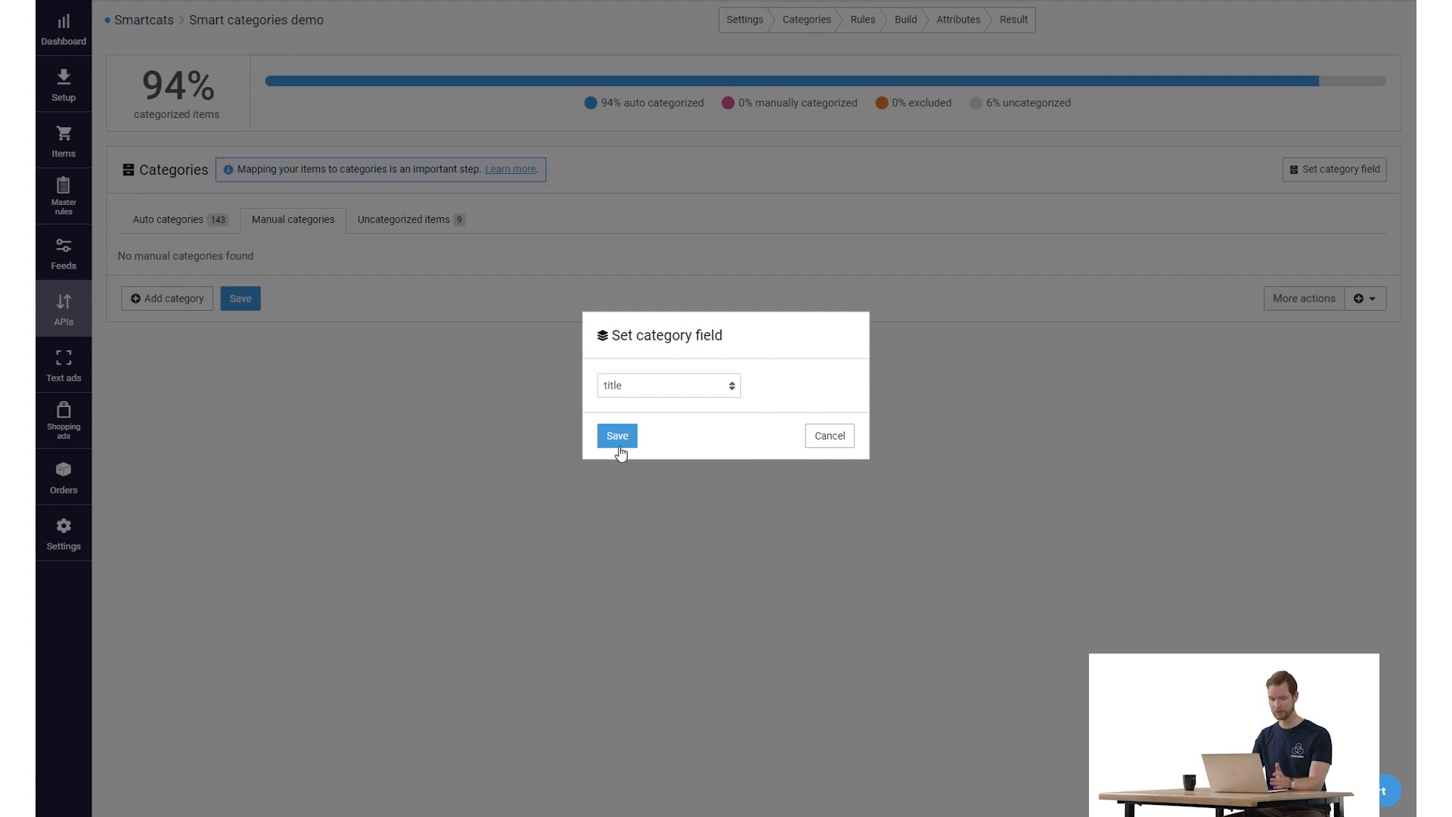
left_click(617, 436)
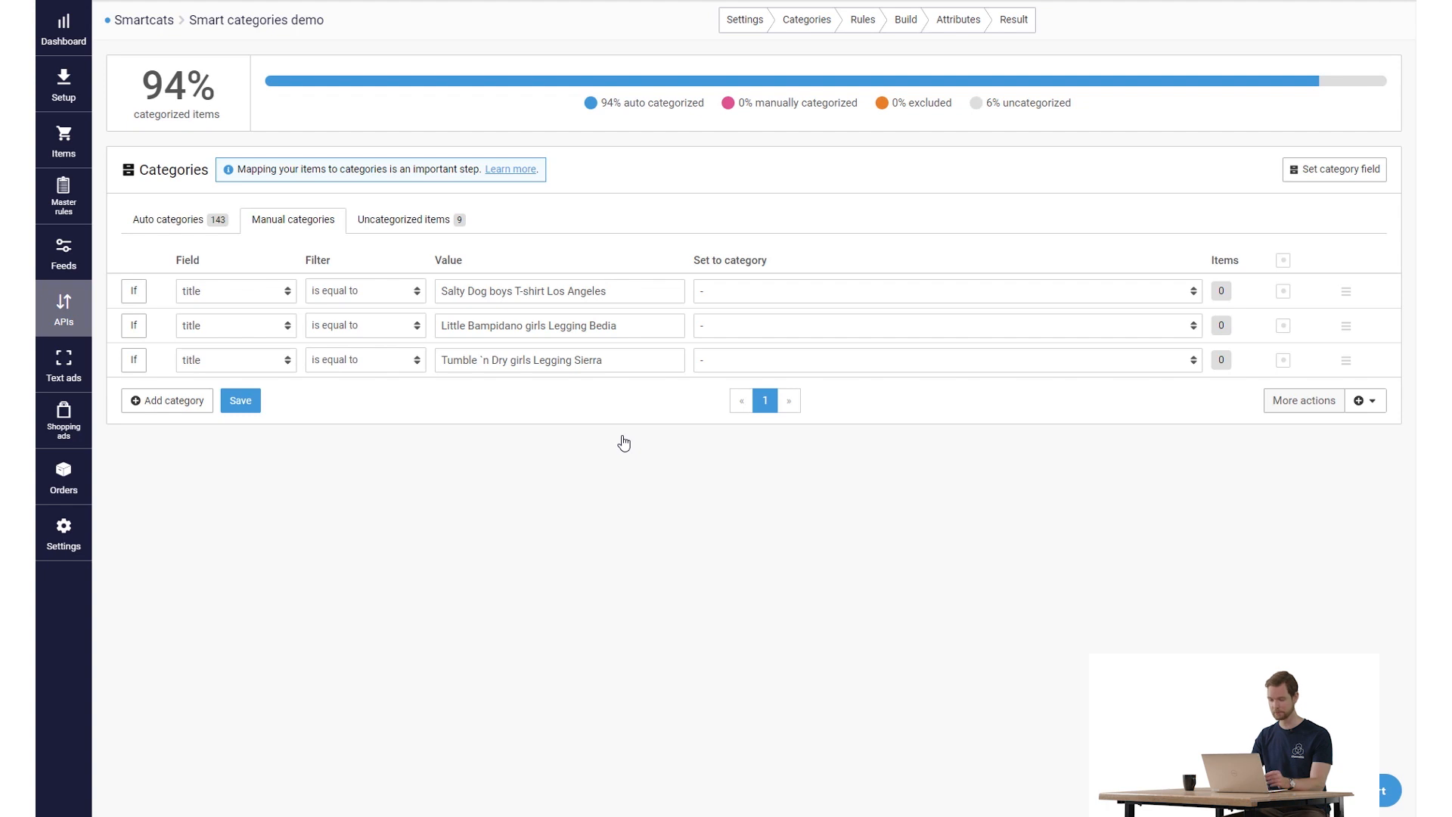
mouse_move(831, 289)
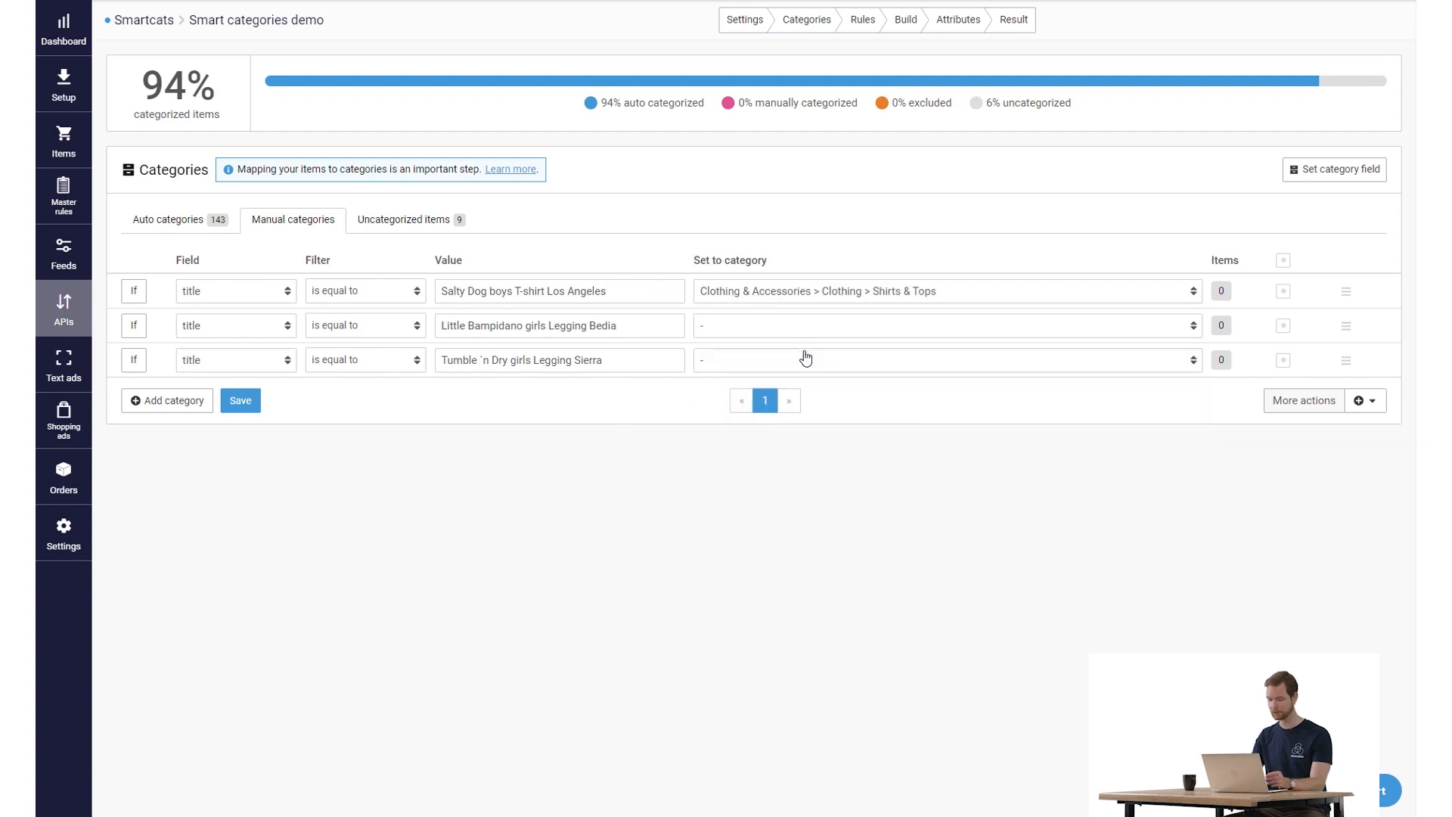
Step: Map the leggings to Baby & Toddler Bottoms and Trousers & Jeans, and save the rules
left_click(945, 325)
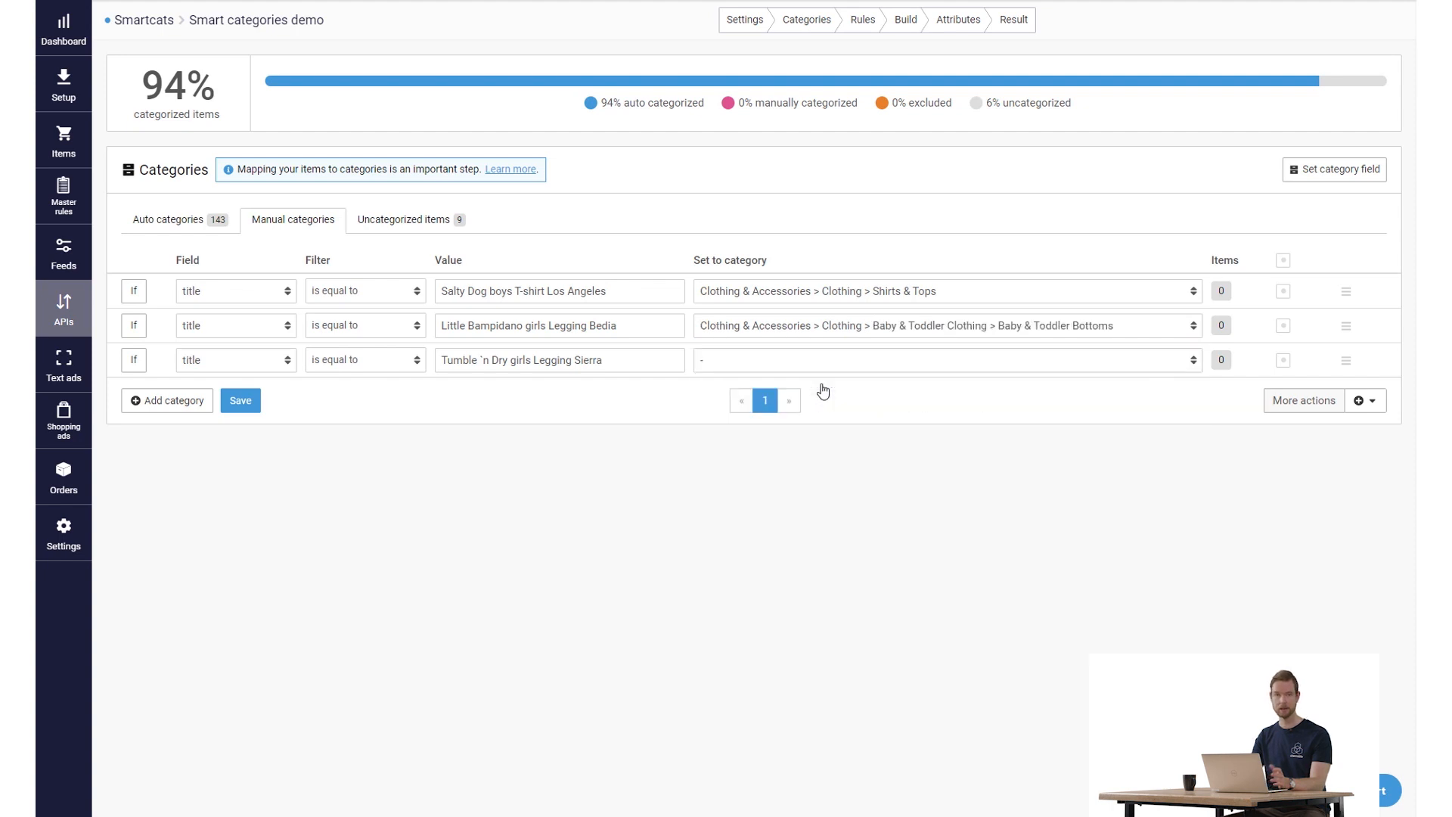
left_click(945, 359)
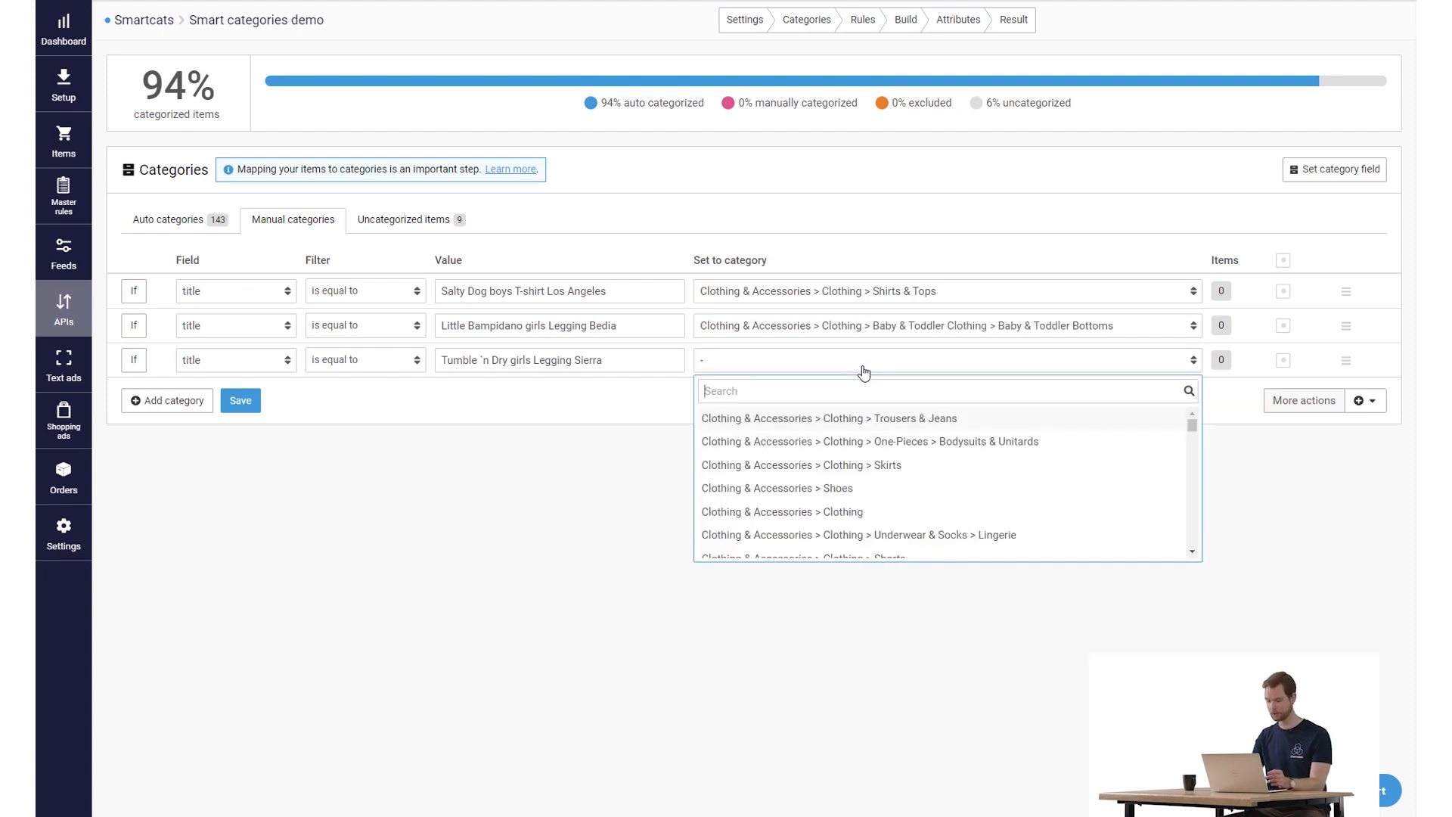
left_click(828, 417)
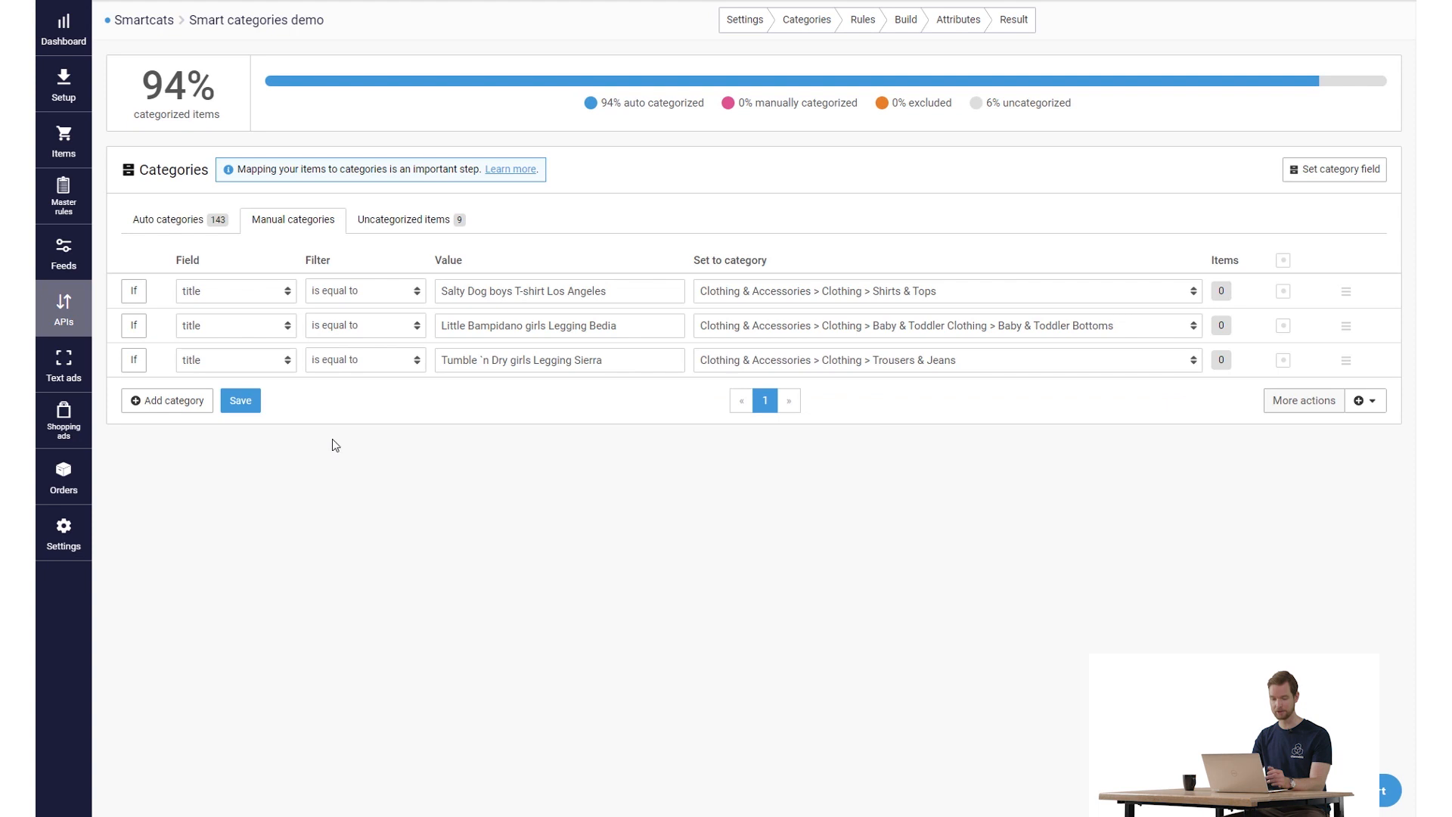
left_click(240, 400)
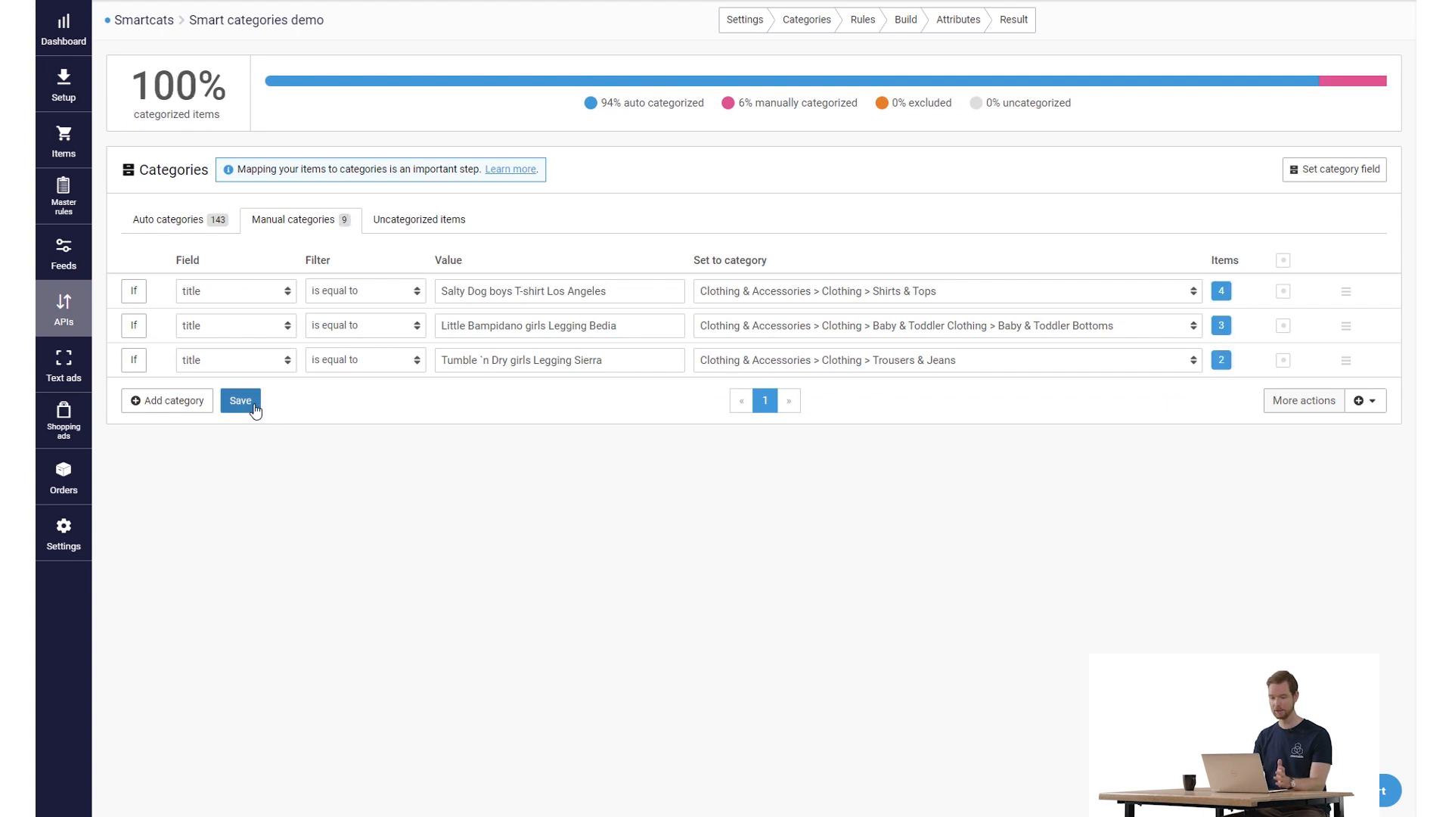